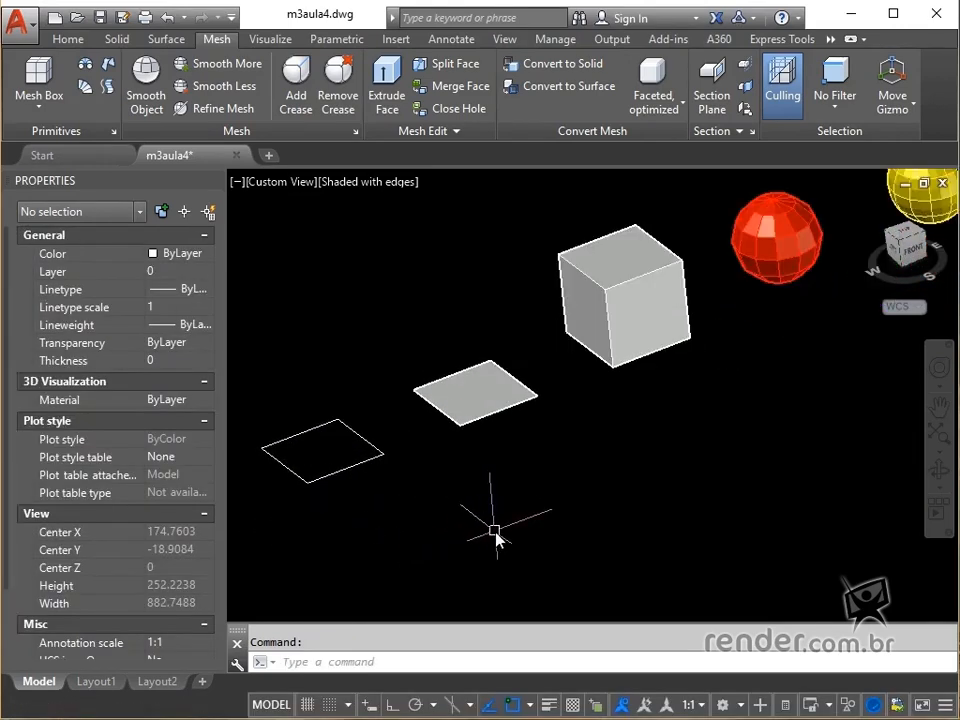
- Convert the wireframe square and box into meshes with MESHSMOOTH and check their Smoothness
left_click_drag(495, 530, 515, 530)
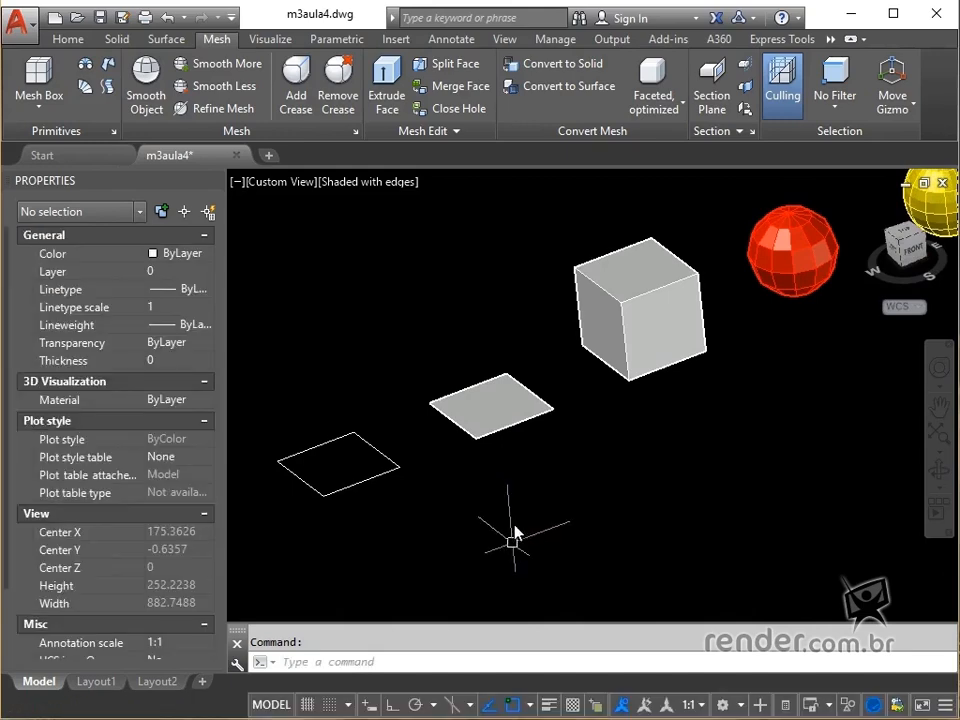
mouse_move(163, 145)
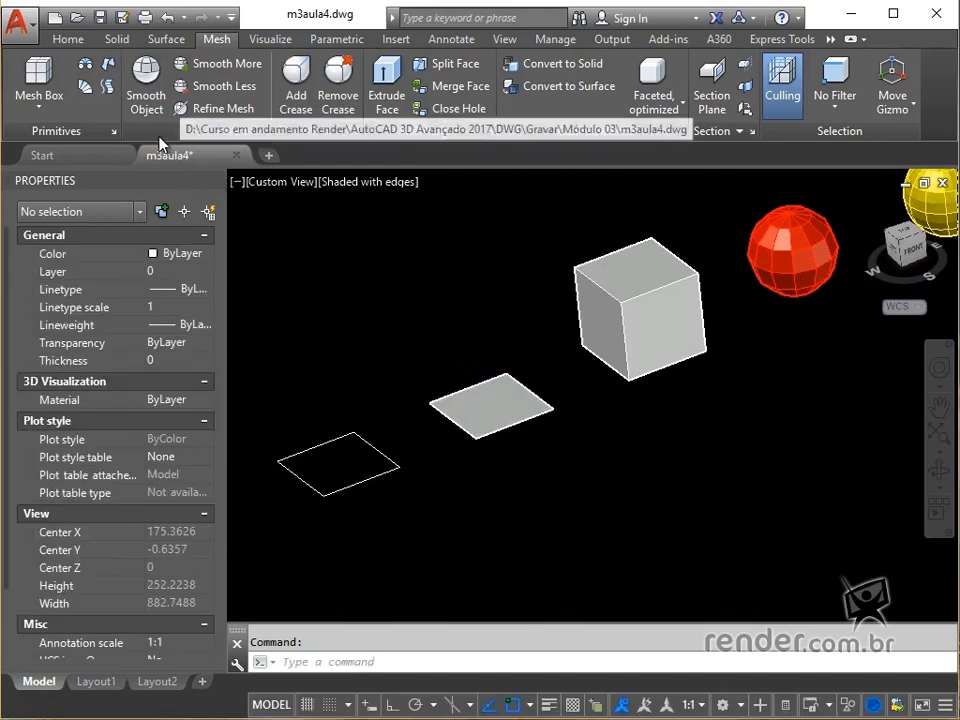
mouse_move(146, 80)
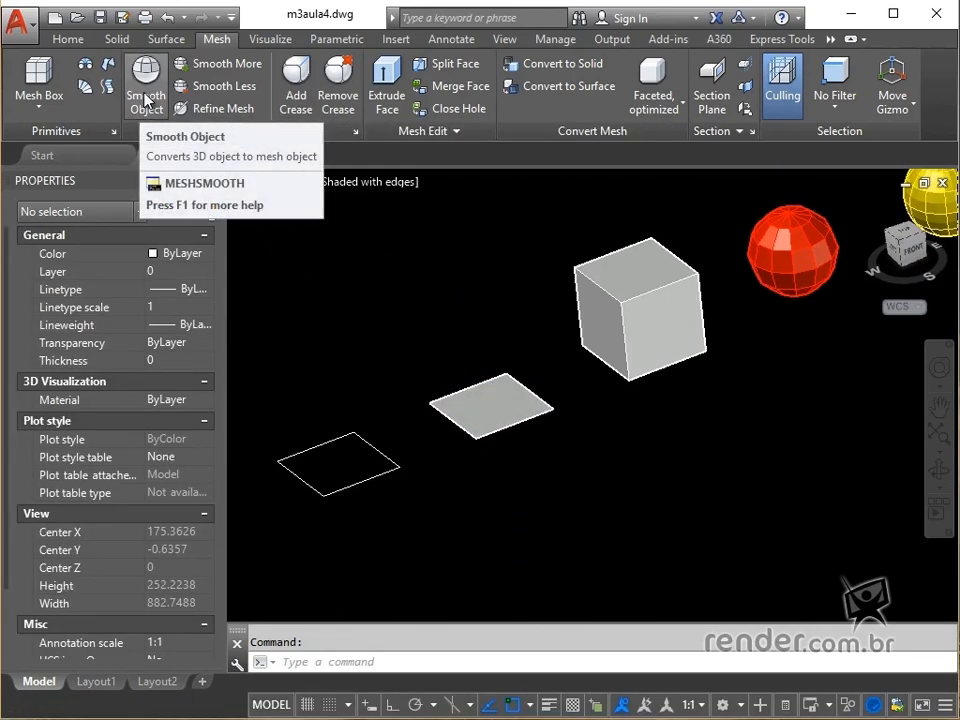
mouse_move(146, 85)
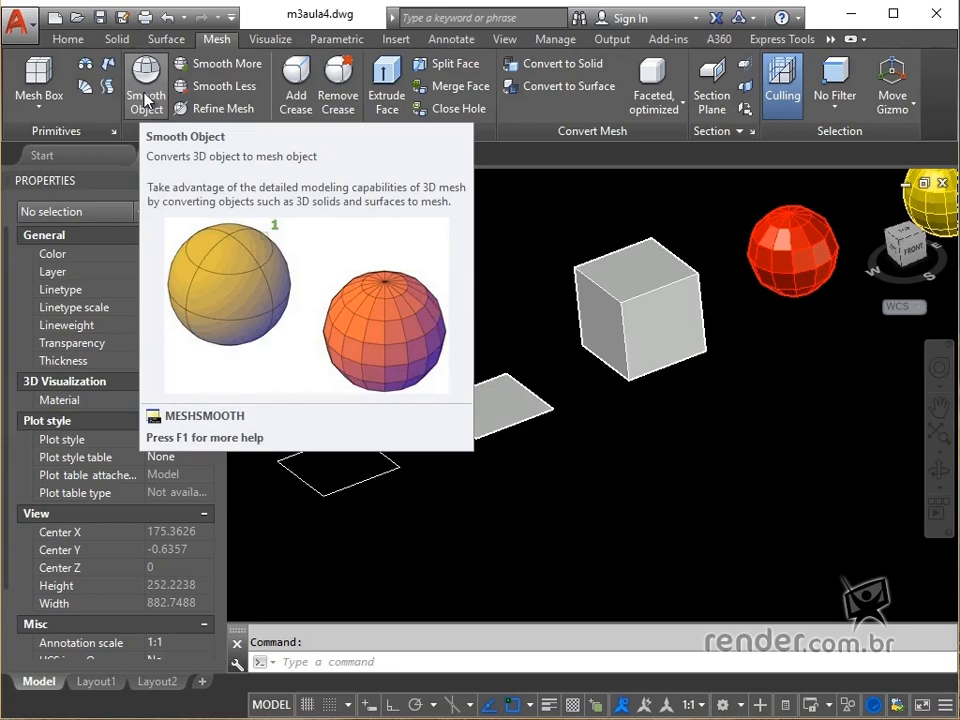
left_click(146, 85)
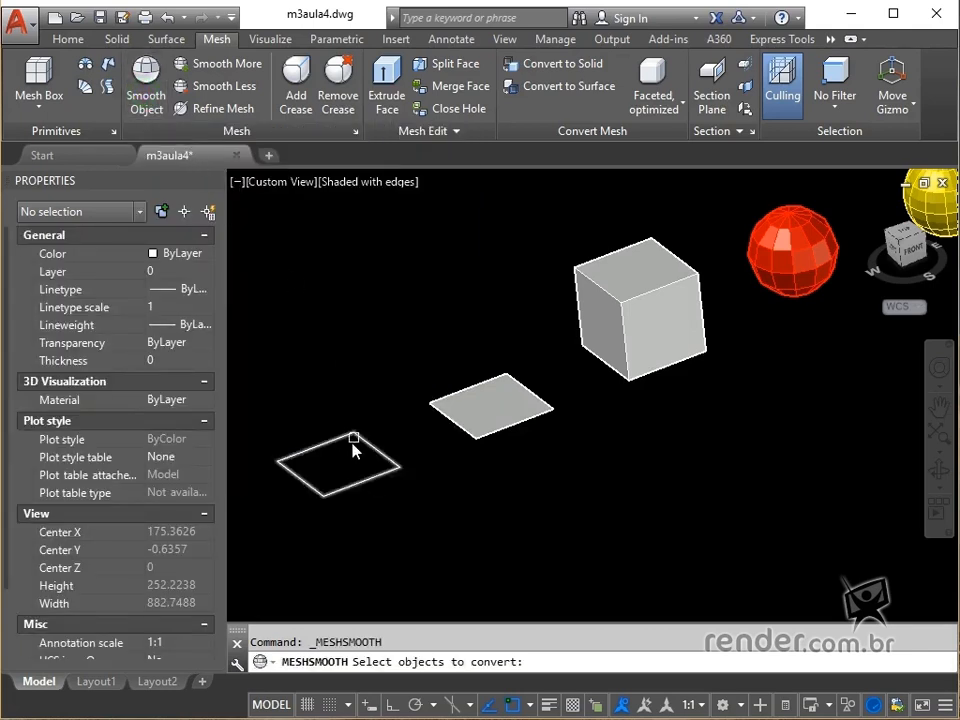
left_click(490, 405)
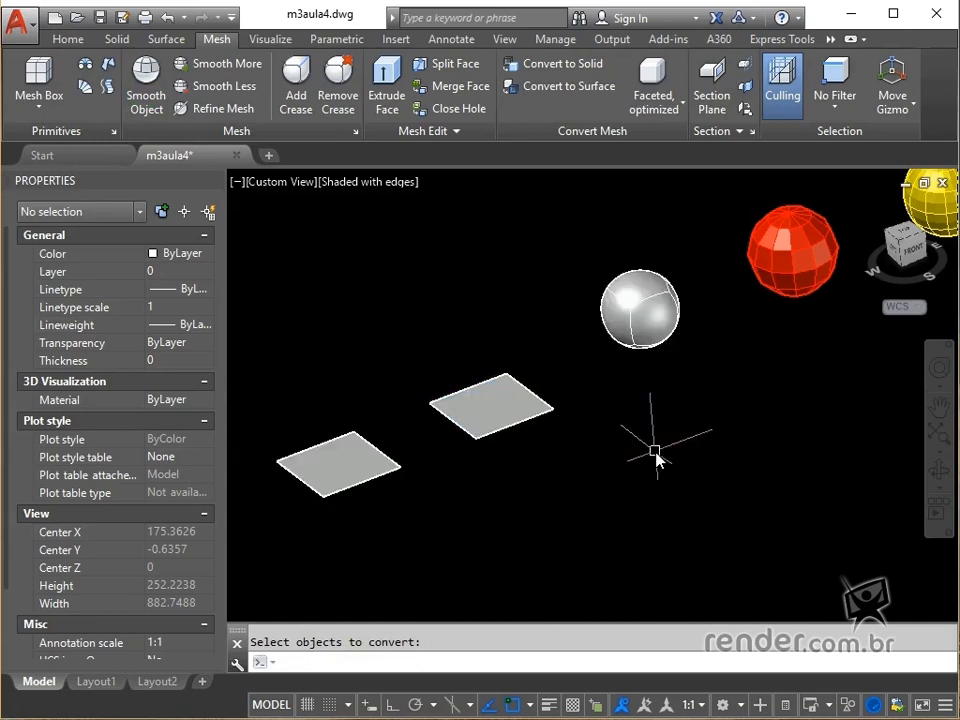
left_click(640, 310)
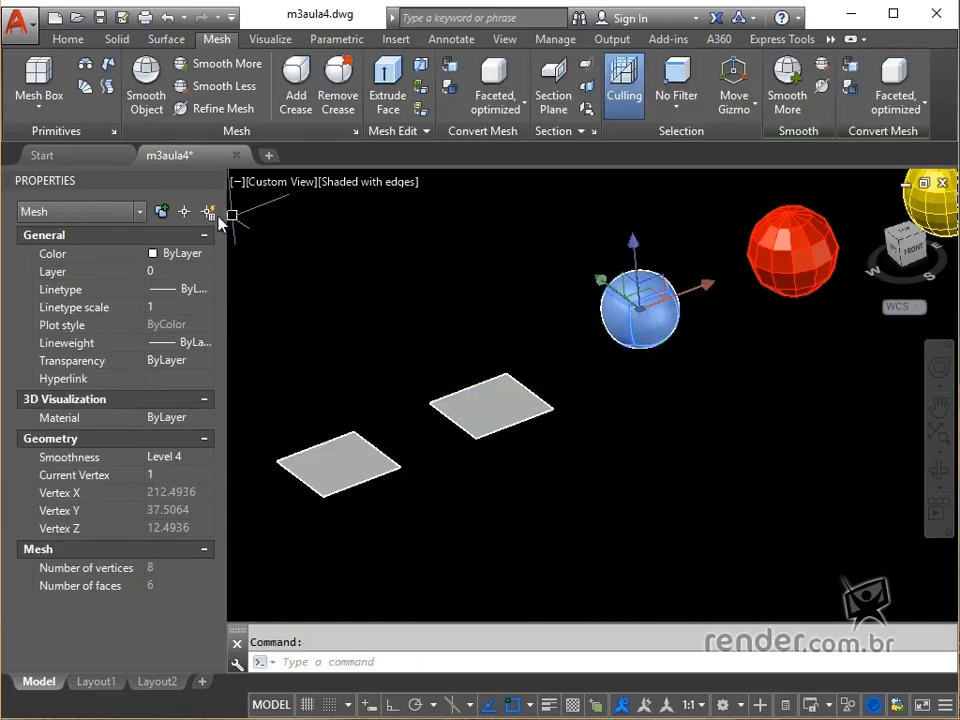
key("Escape")
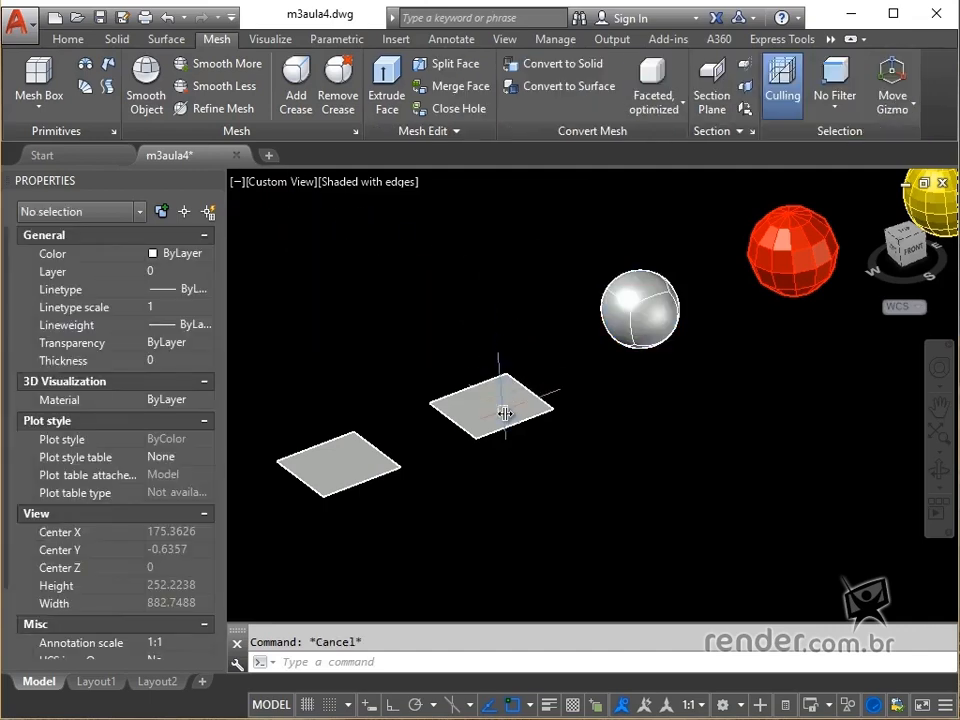
left_click(505, 413)
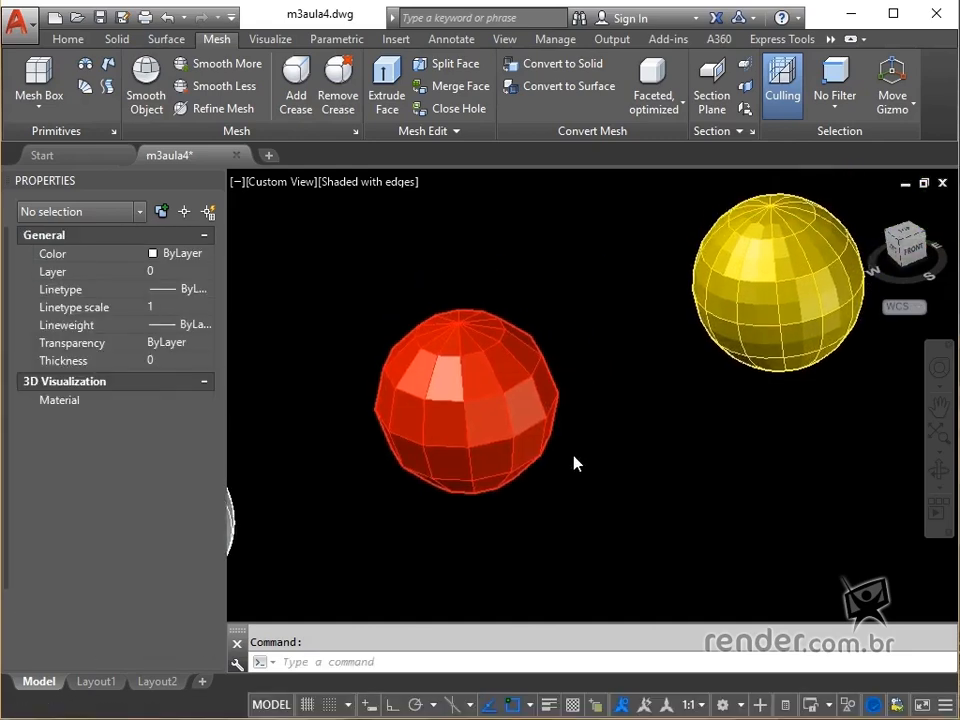
- Smooth the red sphere one level with Smooth More, then revert it with Smooth Less
left_click(465, 400)
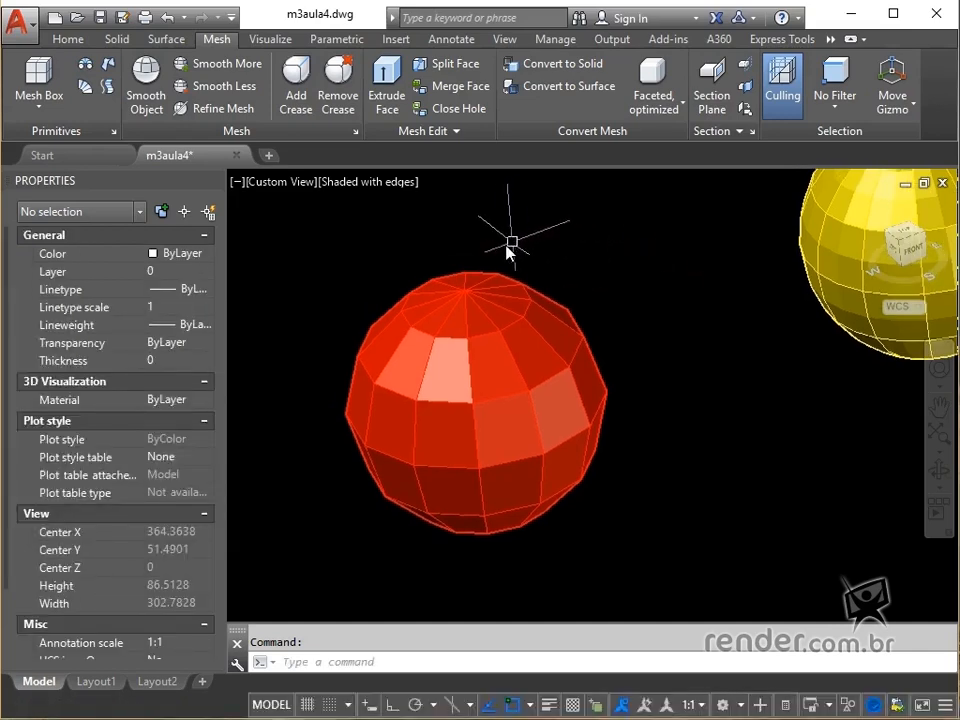
mouse_move(228, 63)
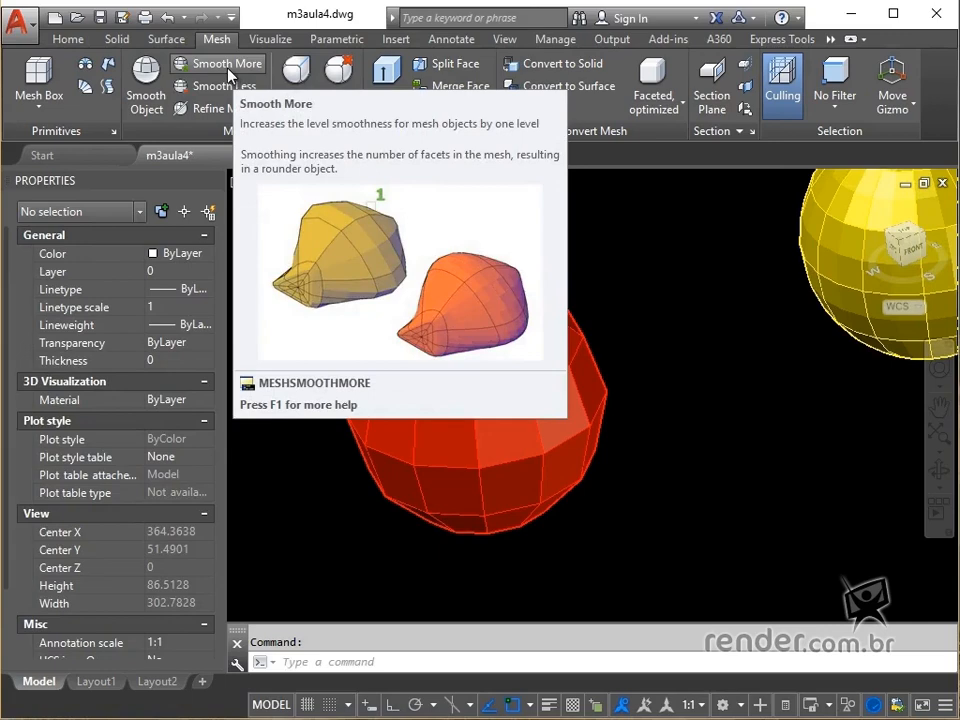
left_click(229, 63)
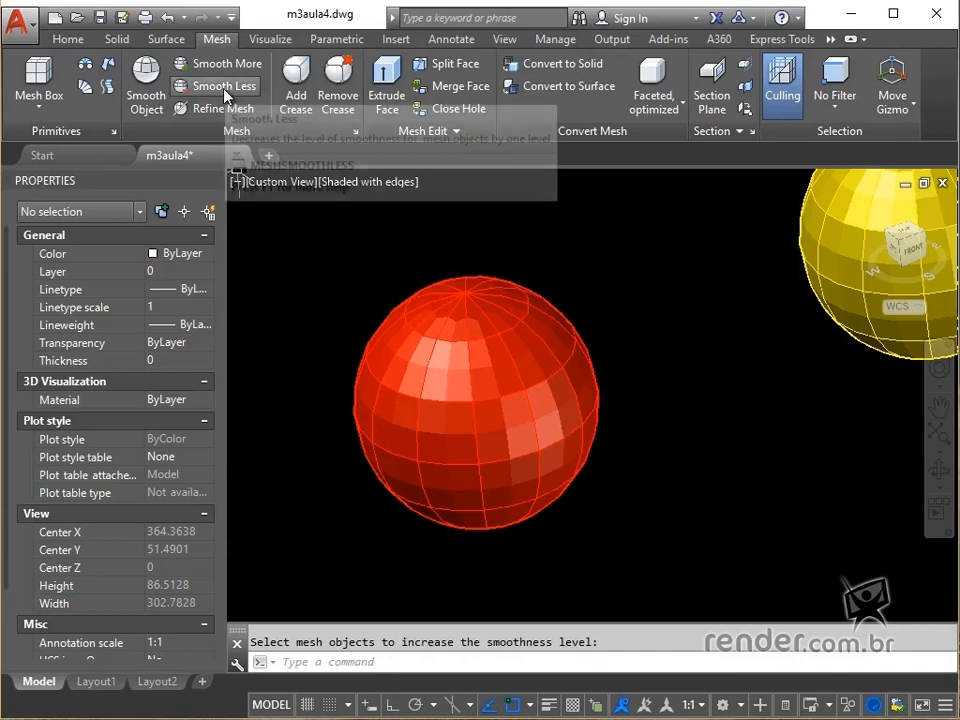
left_click(218, 86)
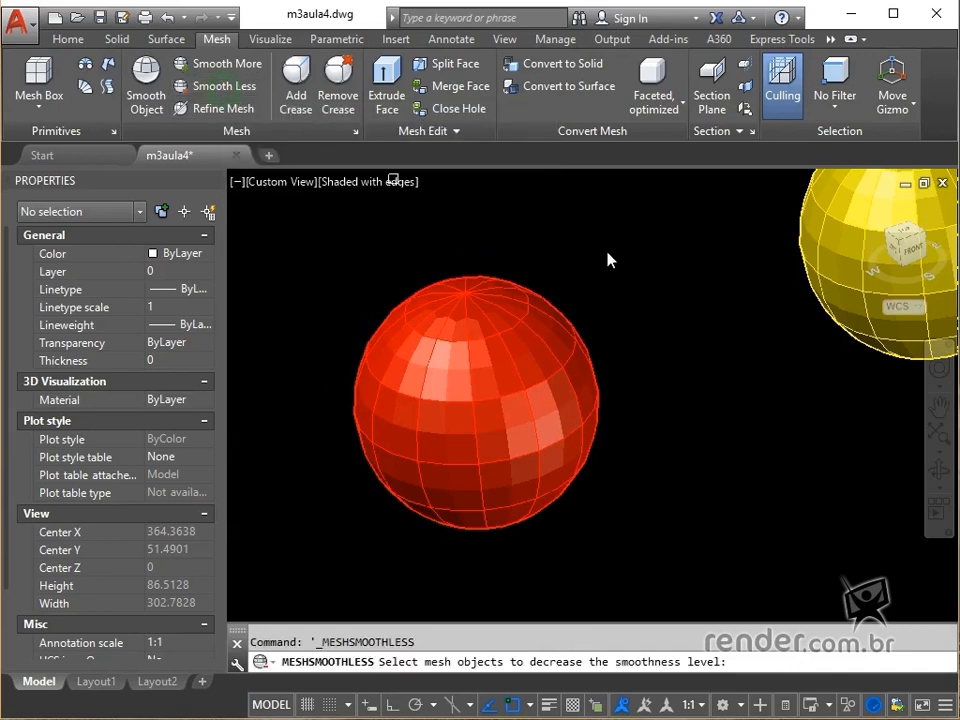
left_click(475, 405)
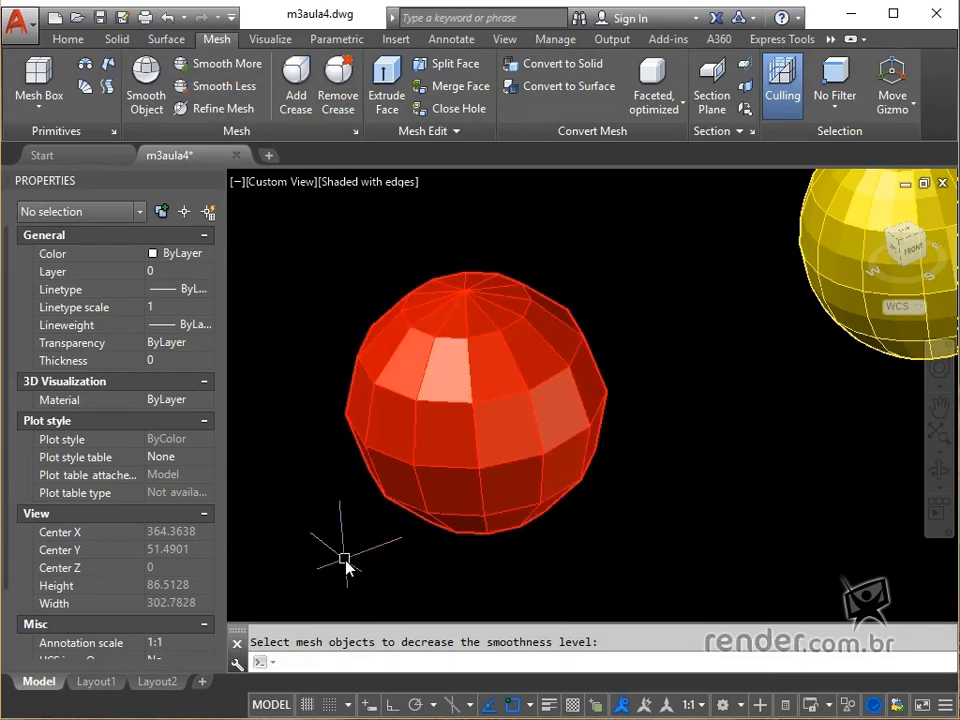
mouse_move(655, 472)
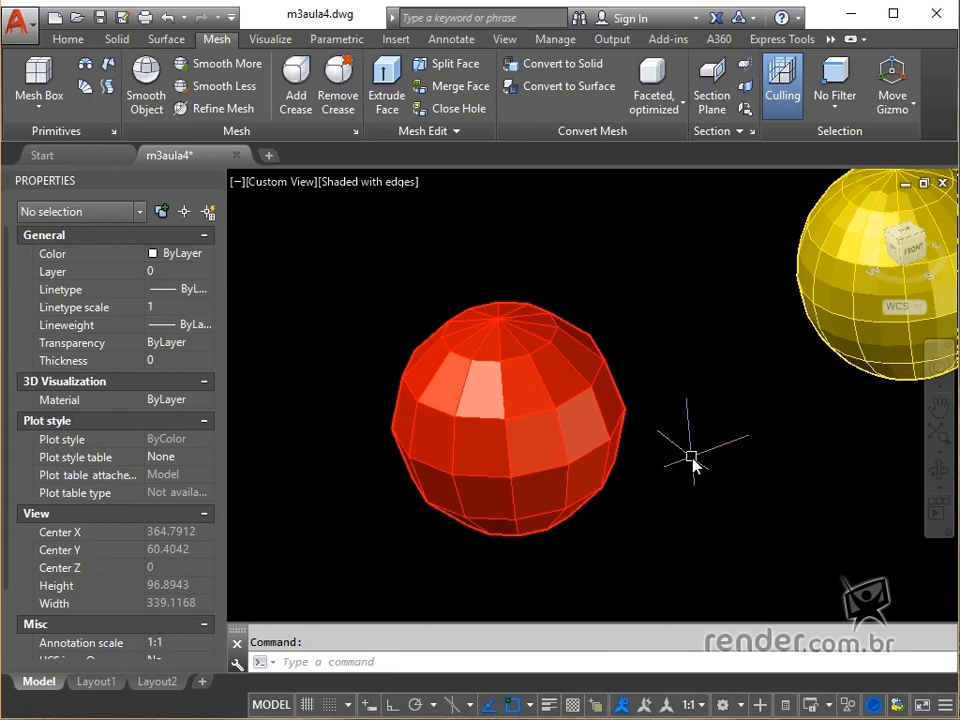
mouse_move(700, 475)
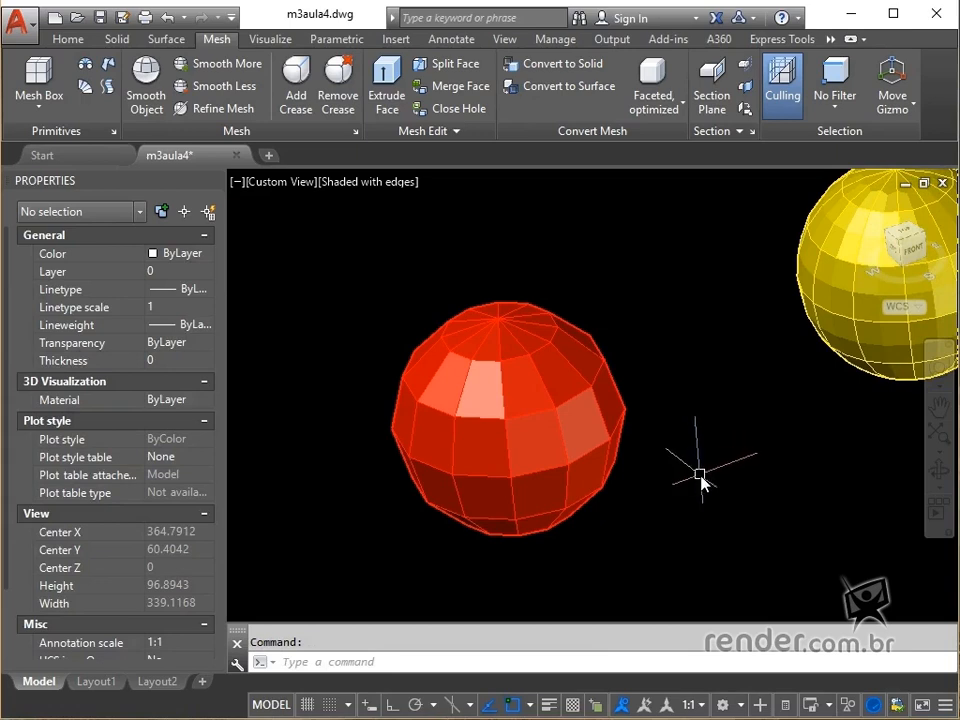
mouse_move(750, 445)
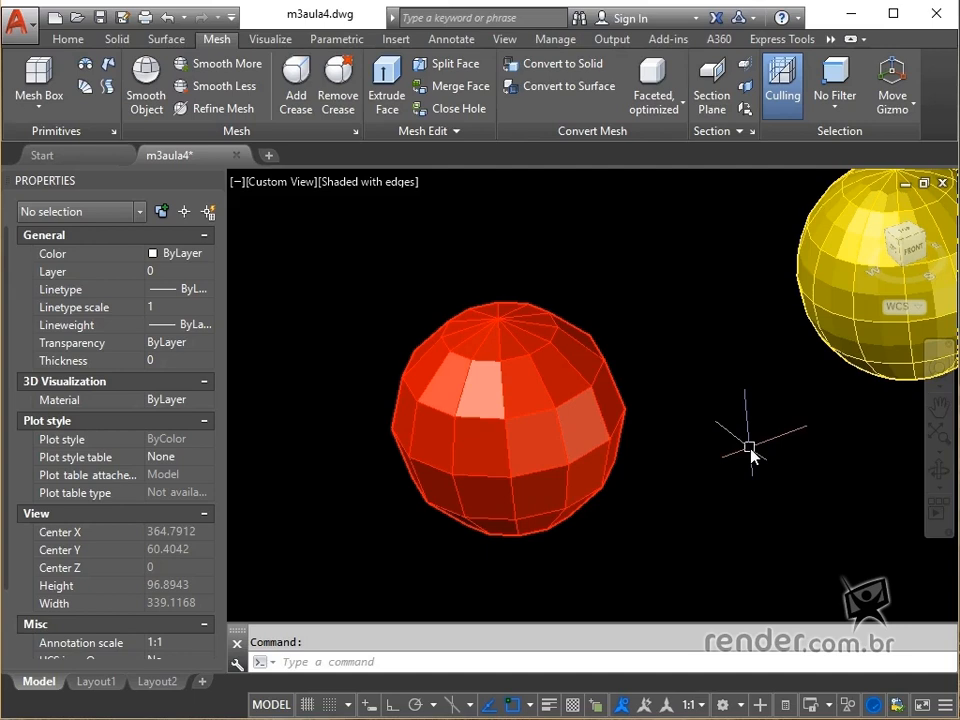
mouse_move(748, 452)
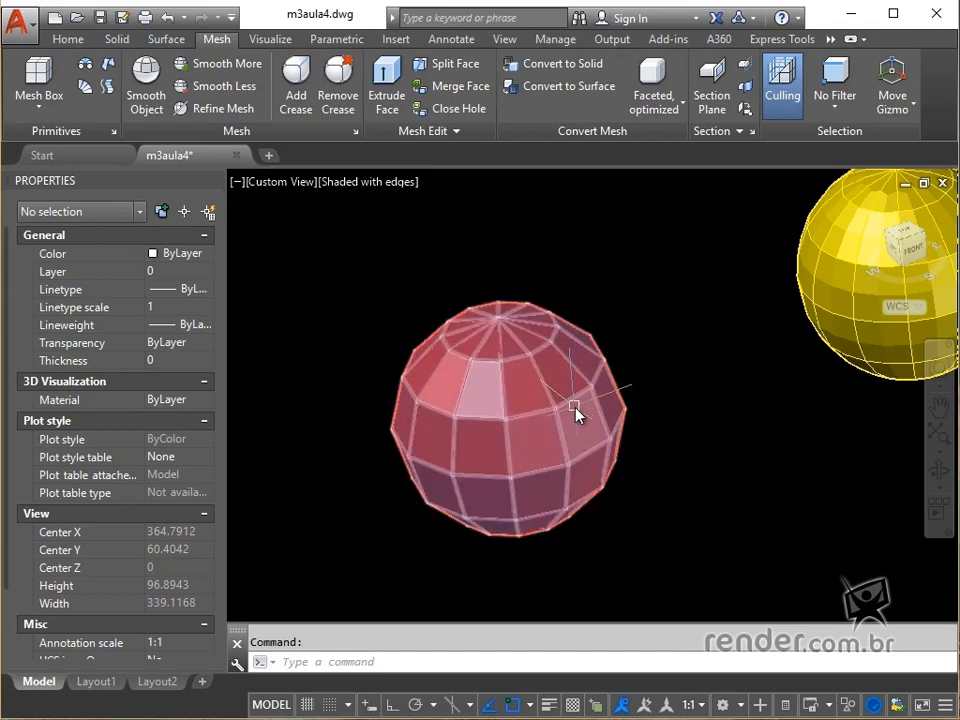
- Select the red mesh sphere, showing no smoothness, 62 vertices and 72 faces
left_click(510, 400)
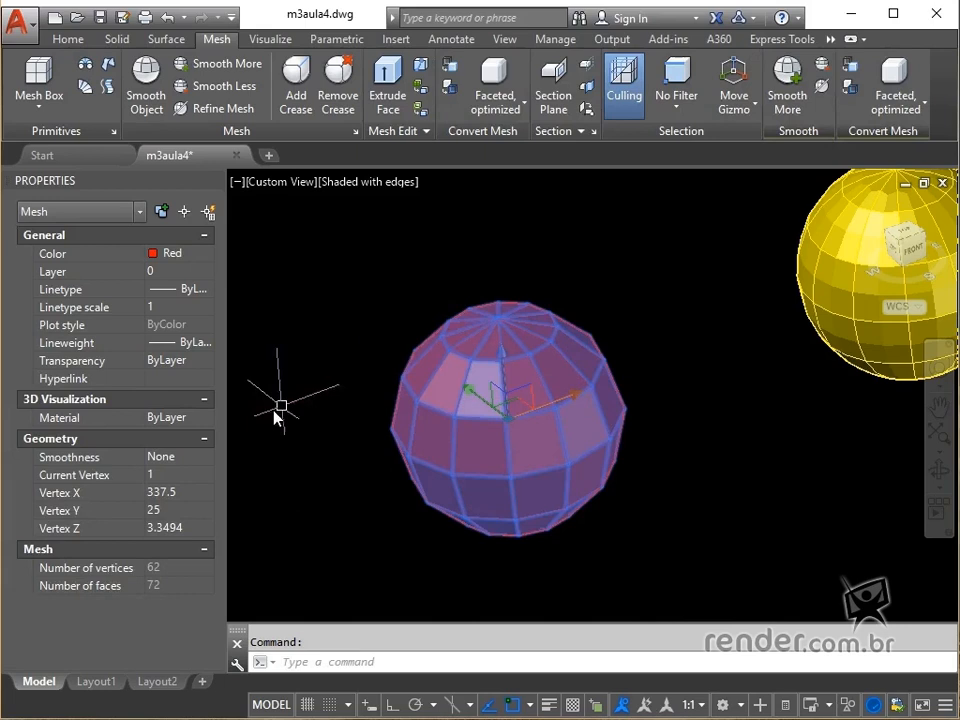
mouse_move(243, 447)
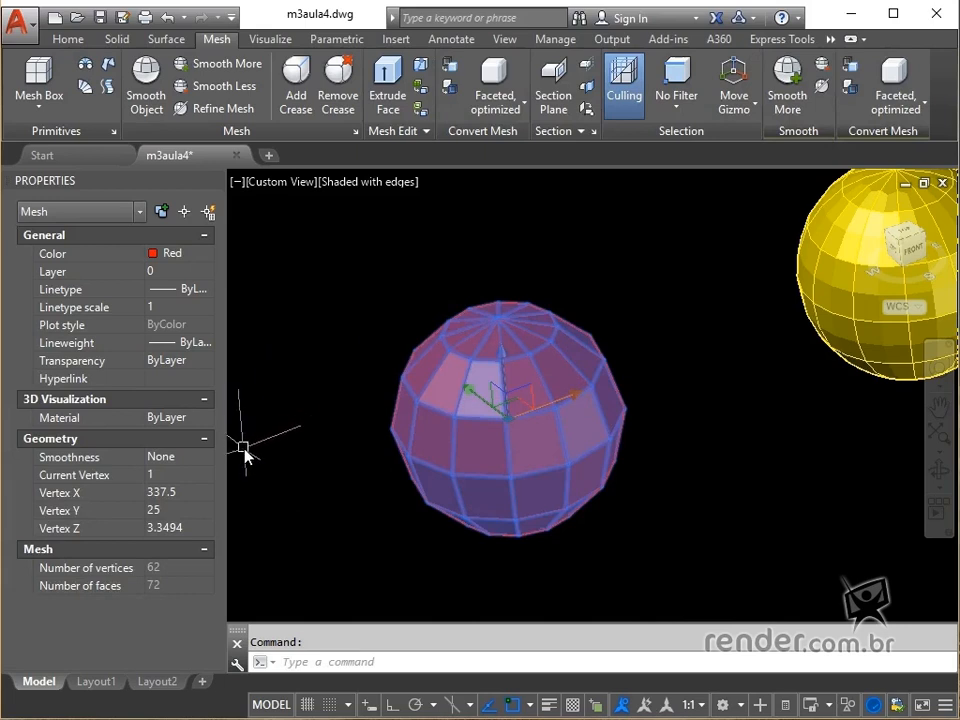
mouse_move(184, 465)
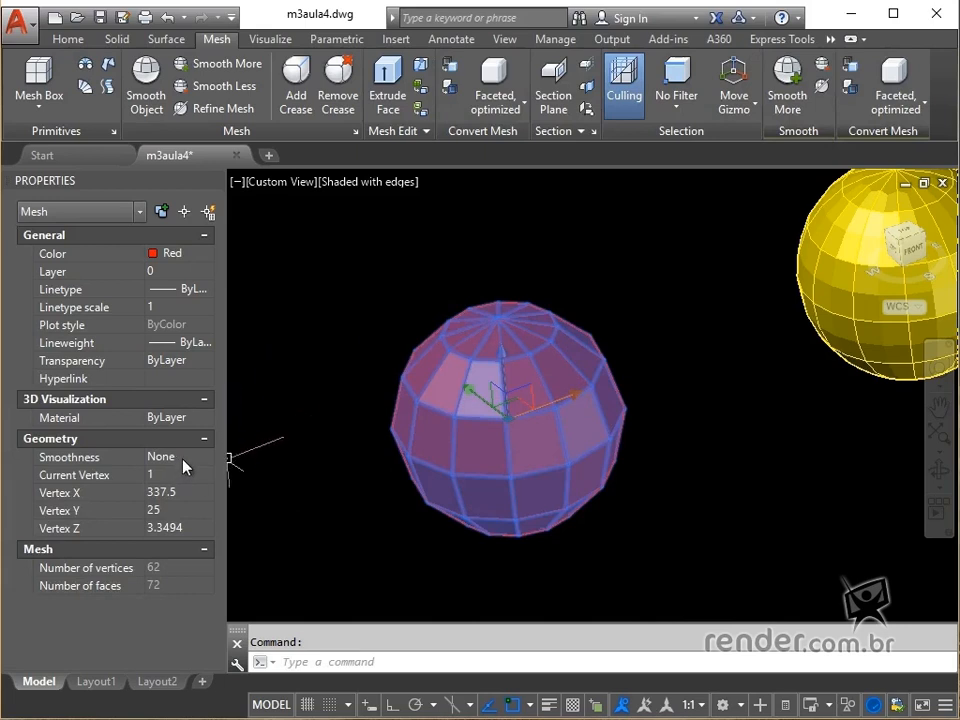
mouse_move(310, 415)
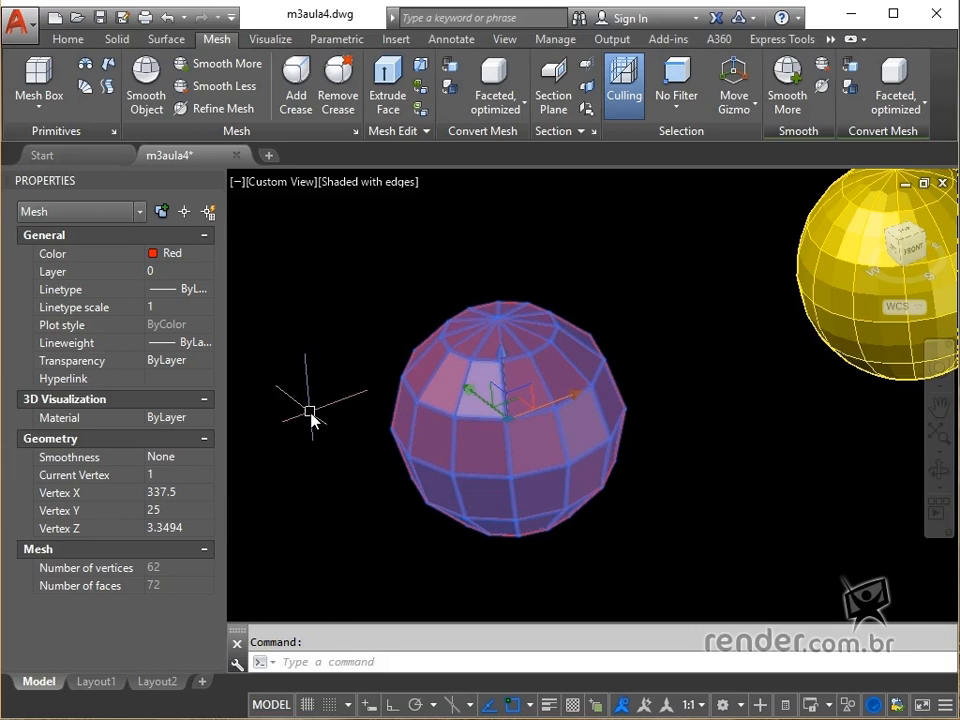
mouse_move(497, 483)
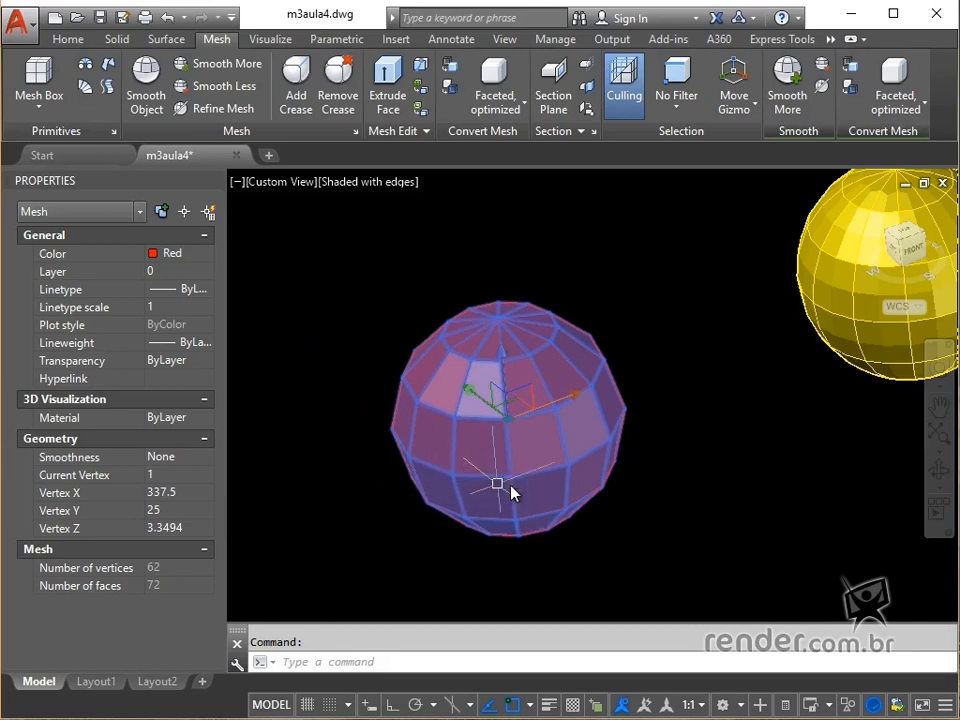
mouse_move(630, 497)
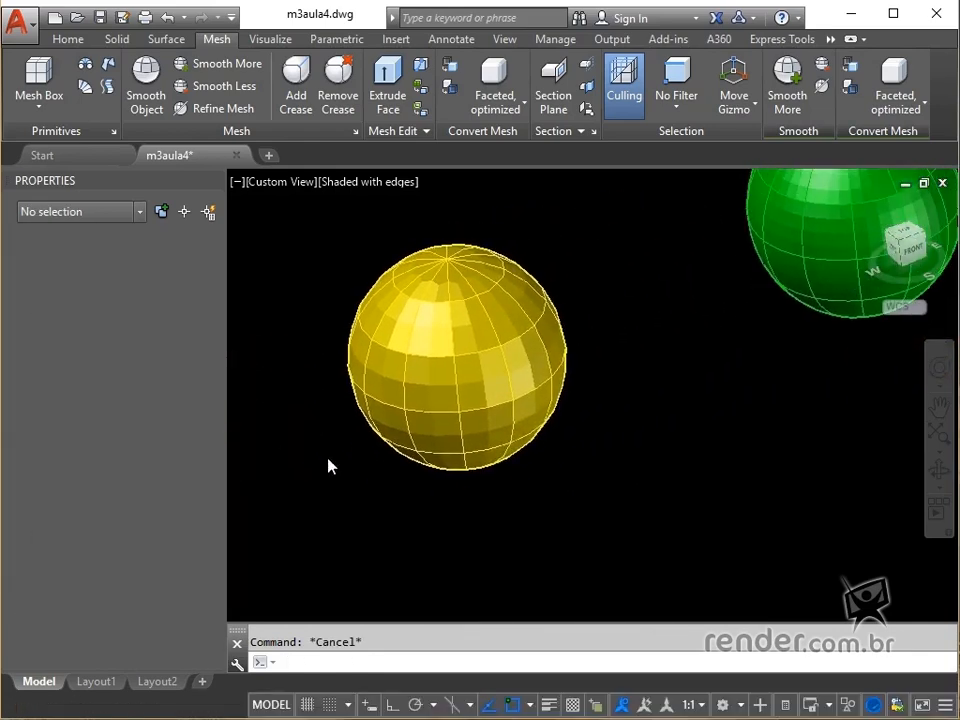
- Read the green sphere's Smoothness as Level 2, then pan on to the orange sphere
left_click(457, 360)
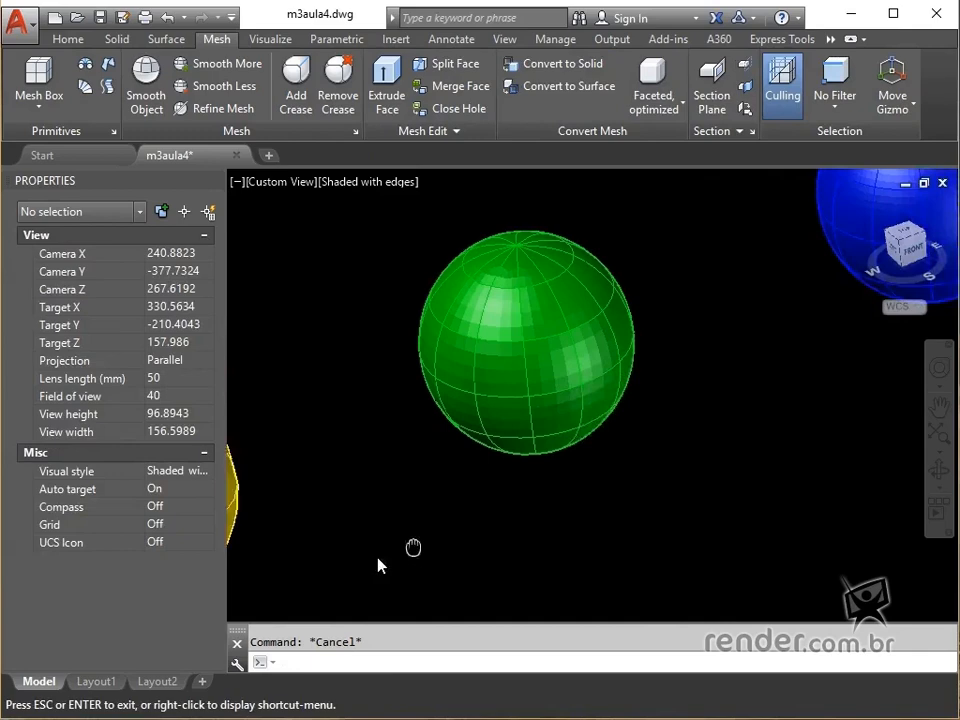
left_click(520, 350)
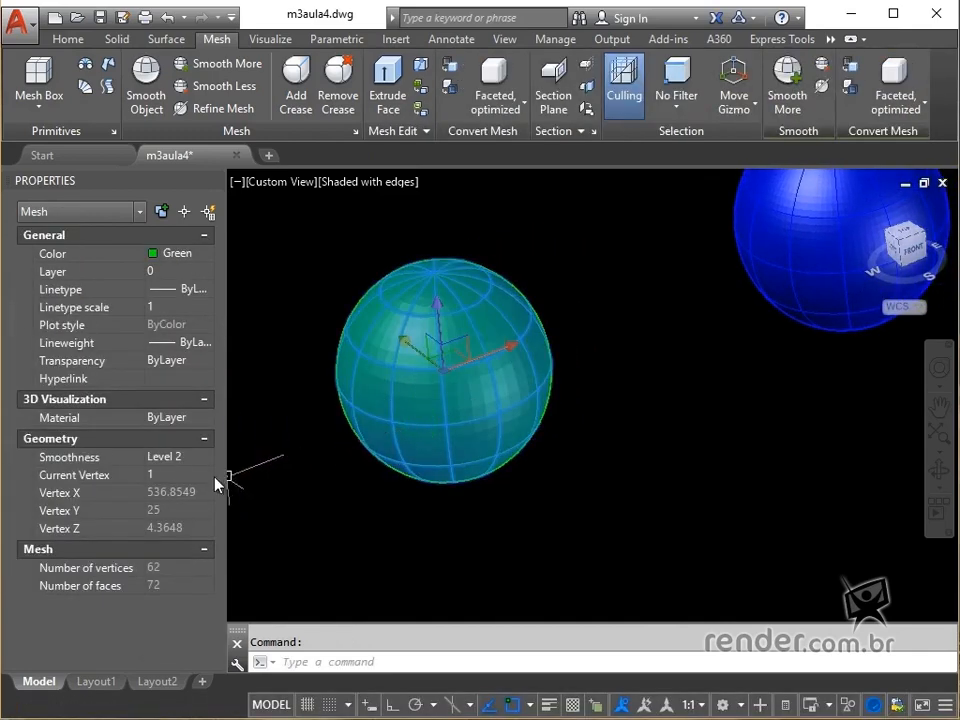
key("Escape")
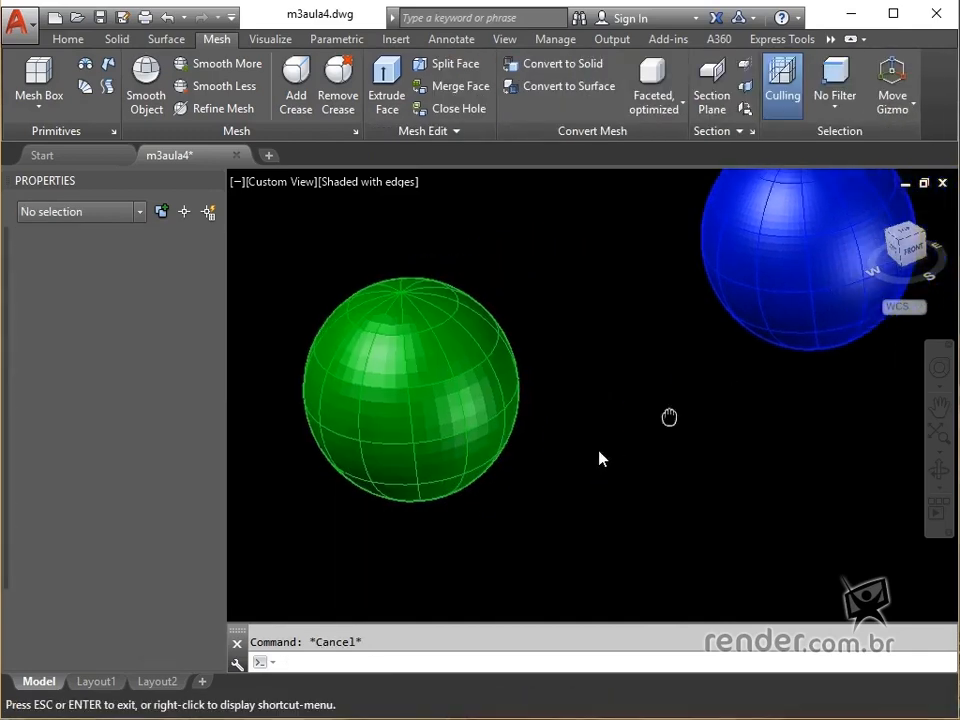
left_click(410, 390)
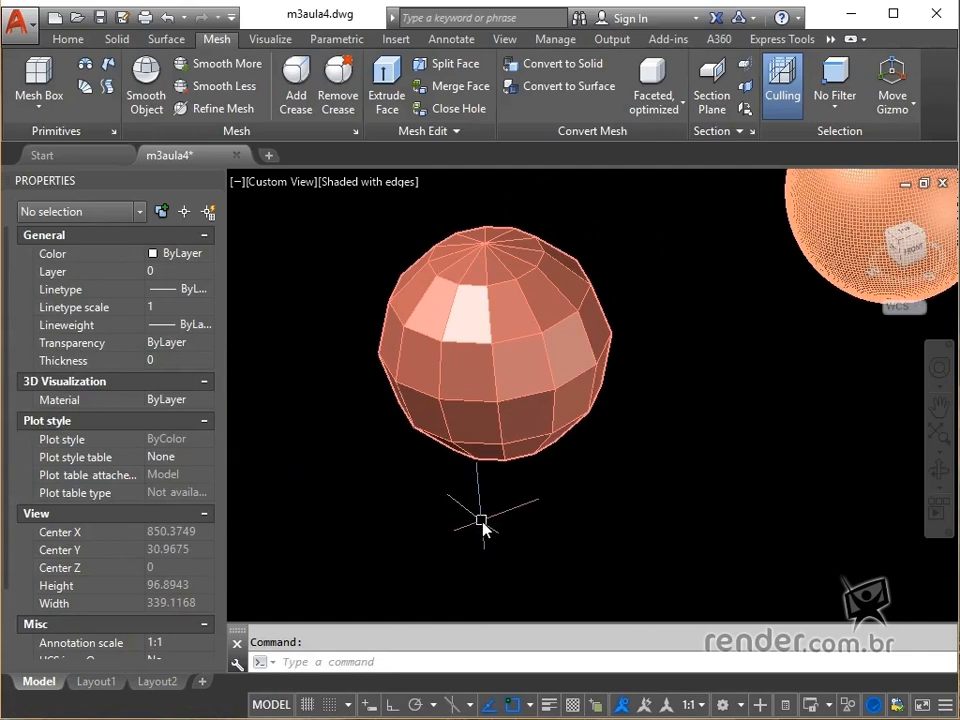
mouse_move(520, 497)
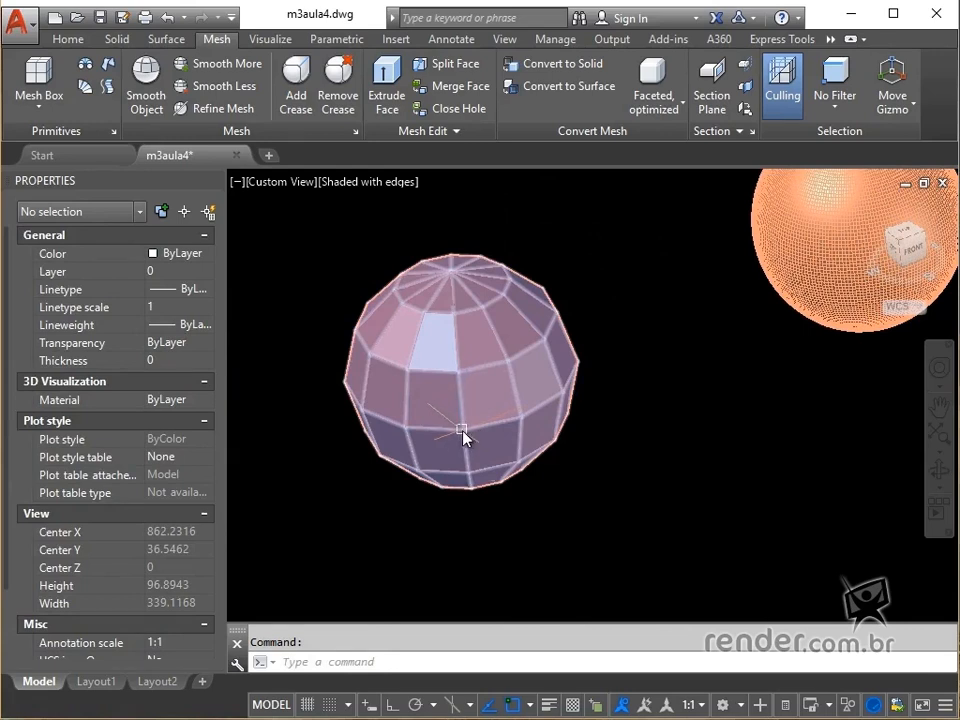
mouse_move(463, 437)
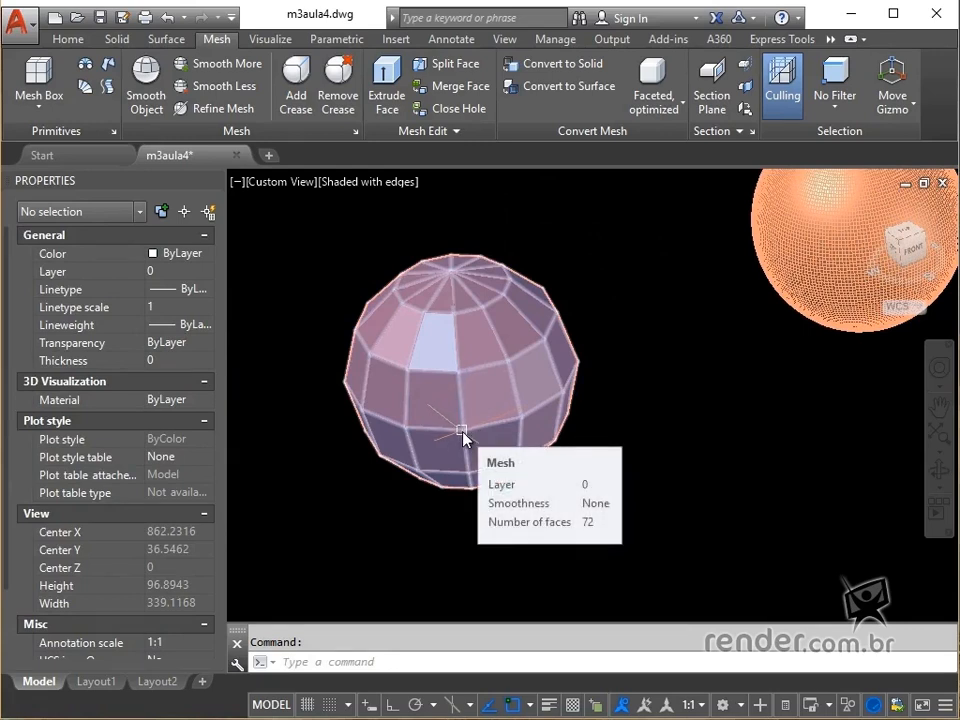
- Window-select the faceted orange sphere and raise its Smoothness from None to a higher level
left_click(630, 248)
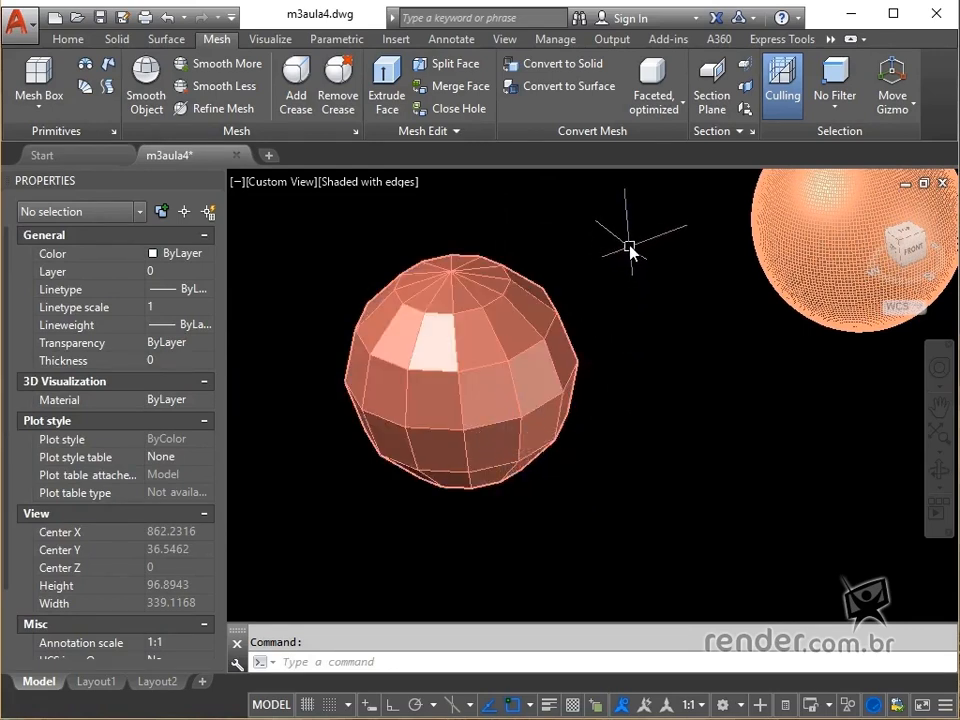
left_click_drag(630, 245, 355, 487)
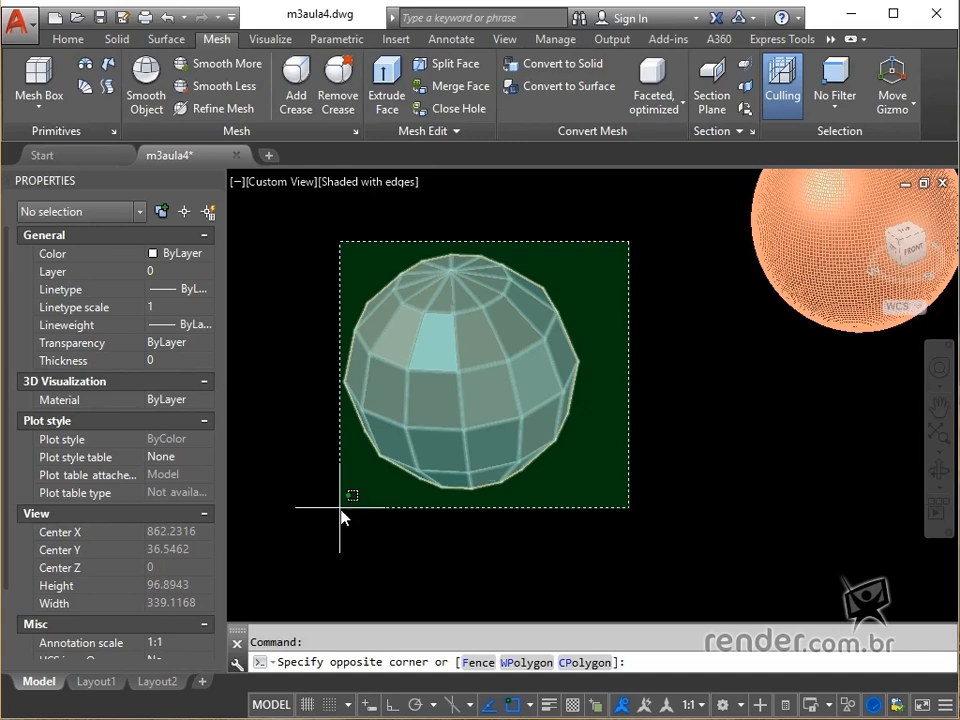
left_click(340, 508)
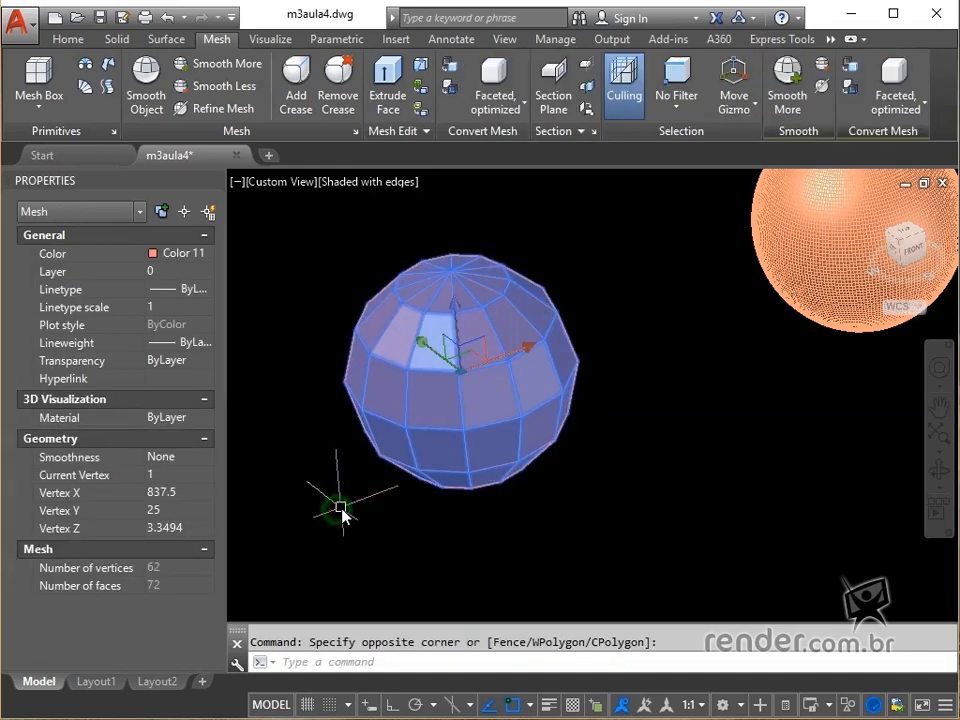
mouse_move(225, 440)
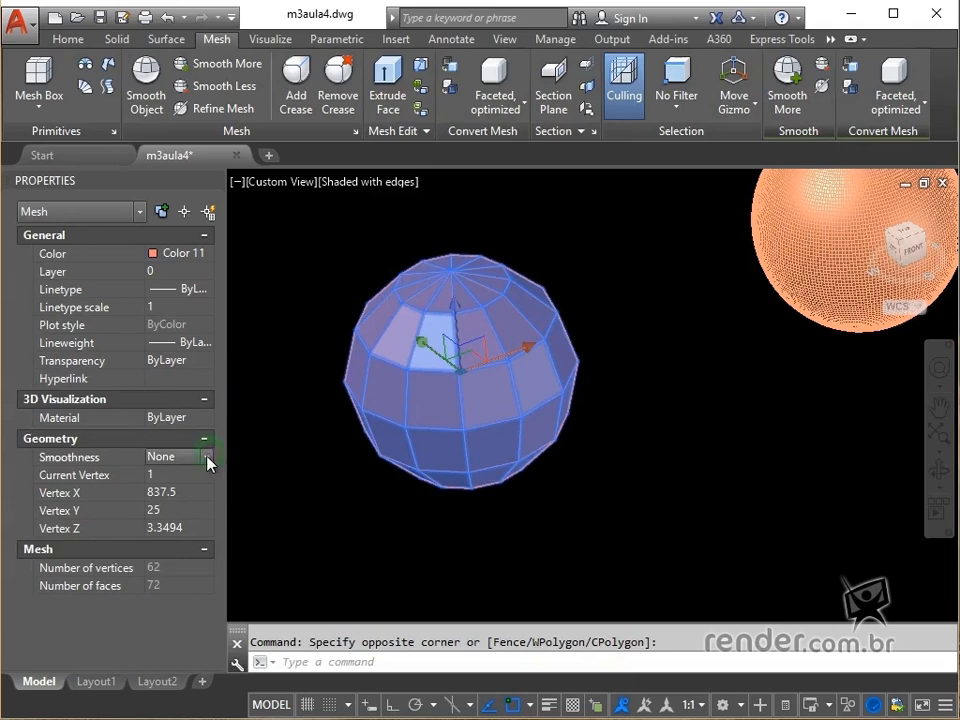
left_click(208, 456)
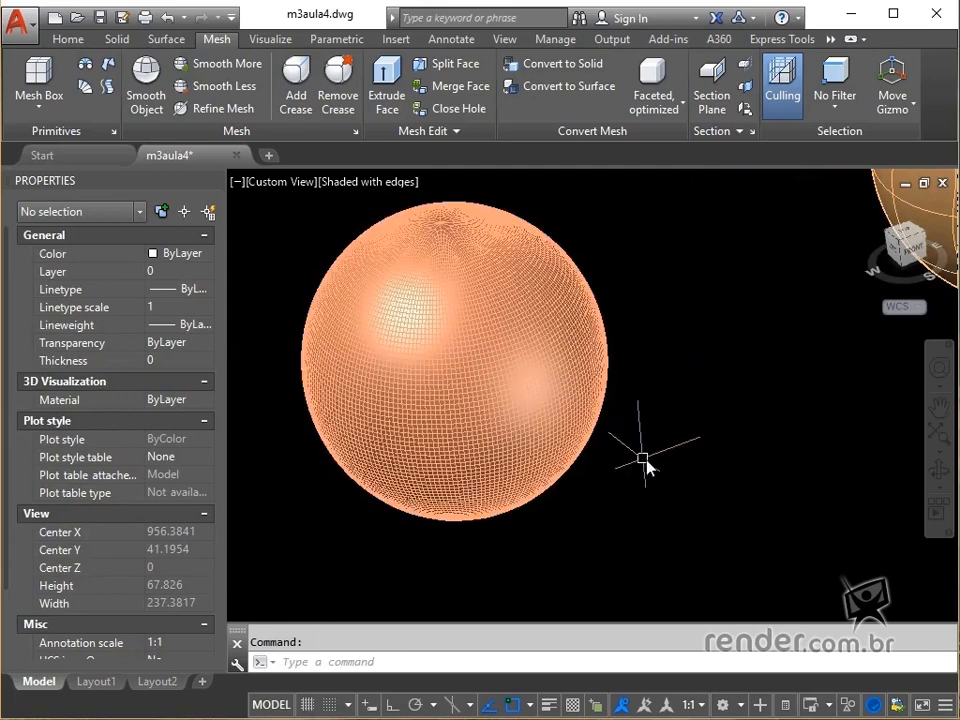
mouse_move(660, 453)
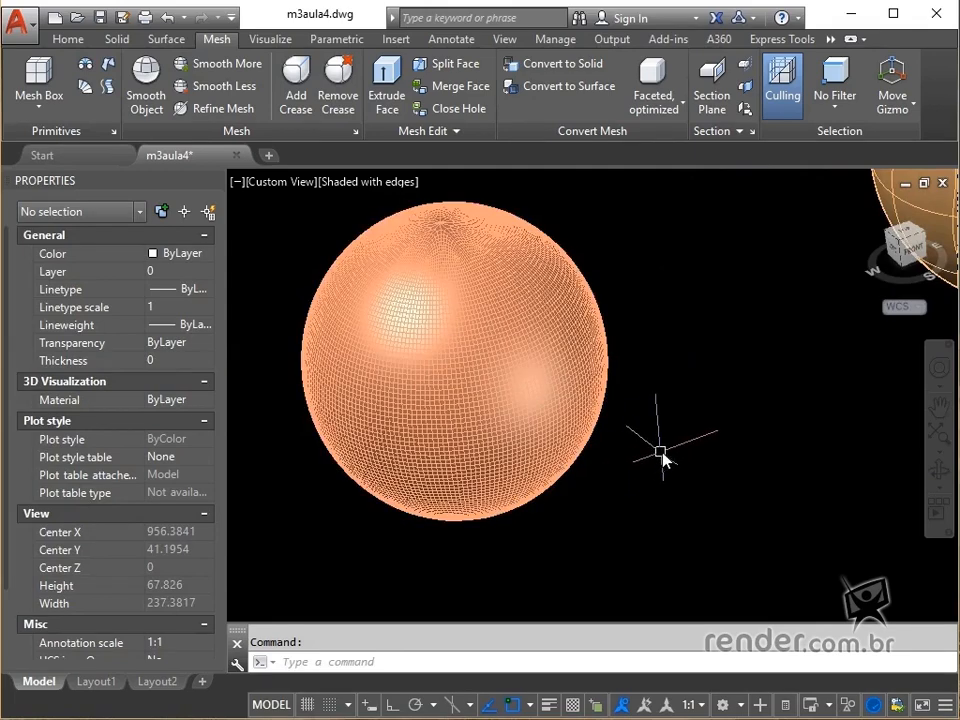
mouse_move(668, 443)
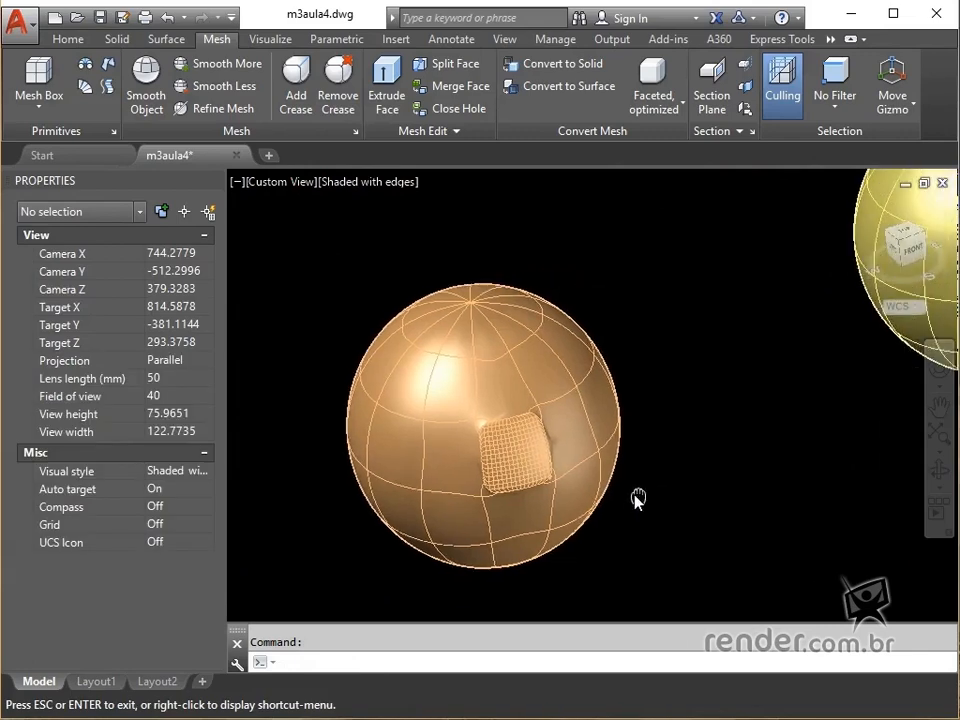
- Pan past the refined-face sphere until the yellow mesh sphere is centered
left_click_drag(639, 498, 623, 490)
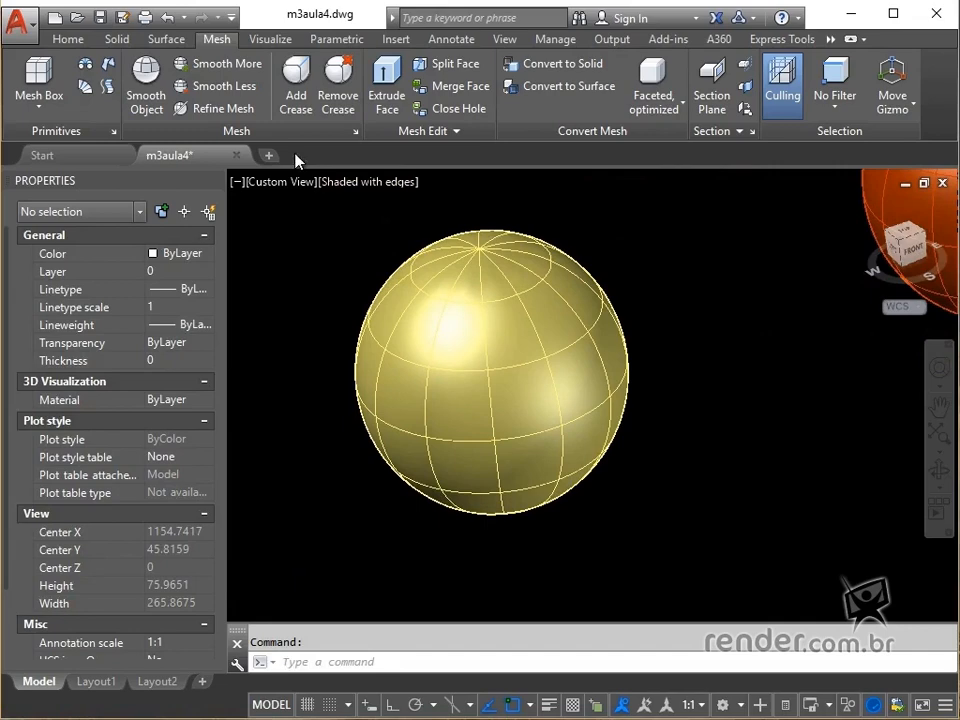
mouse_move(216, 108)
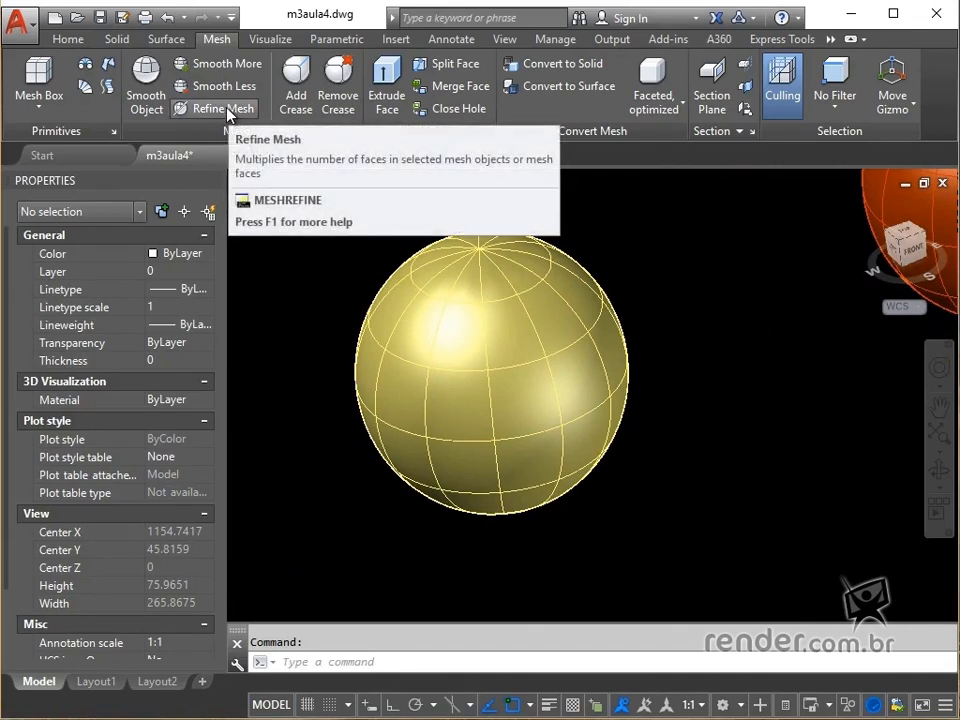
- Find Refine Mesh on the Mesh tab and bring the orange sphere into view
left_click(216, 108)
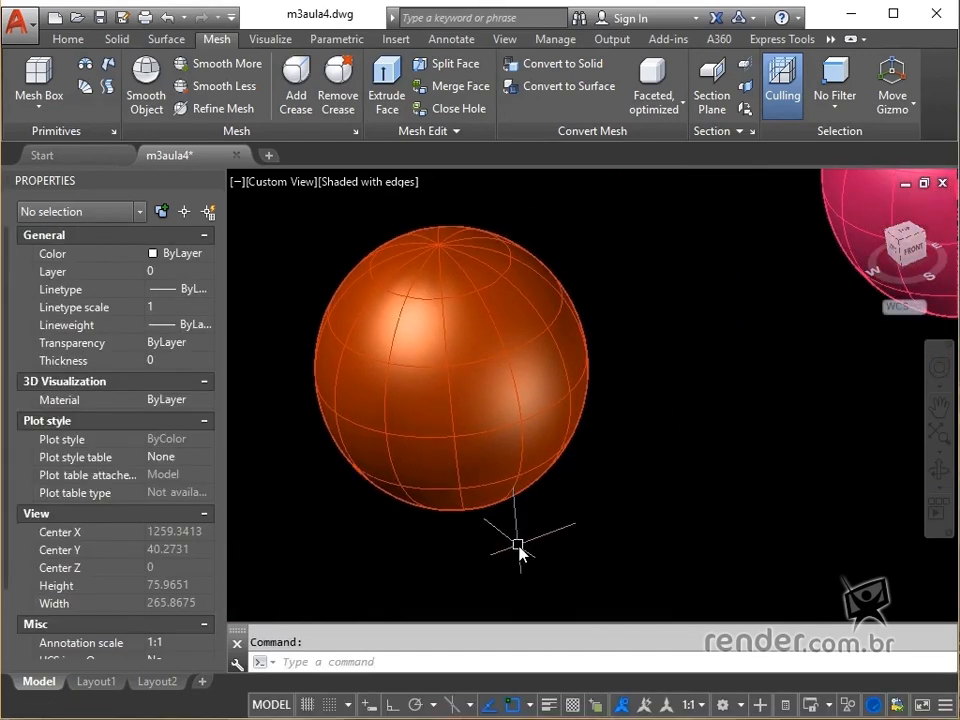
mouse_move(655, 295)
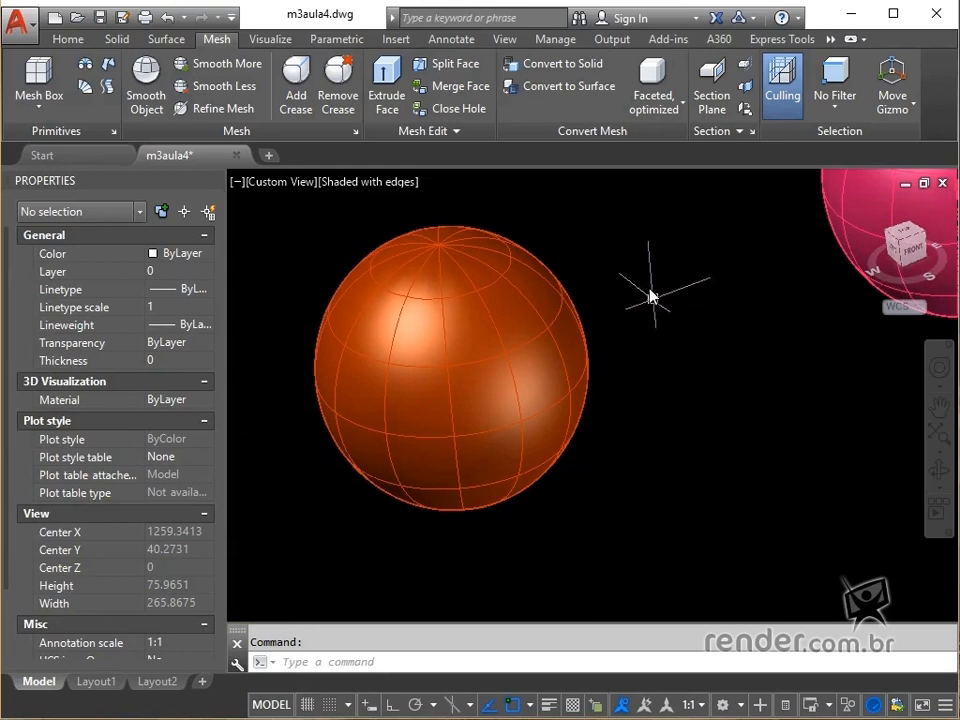
mouse_move(216, 108)
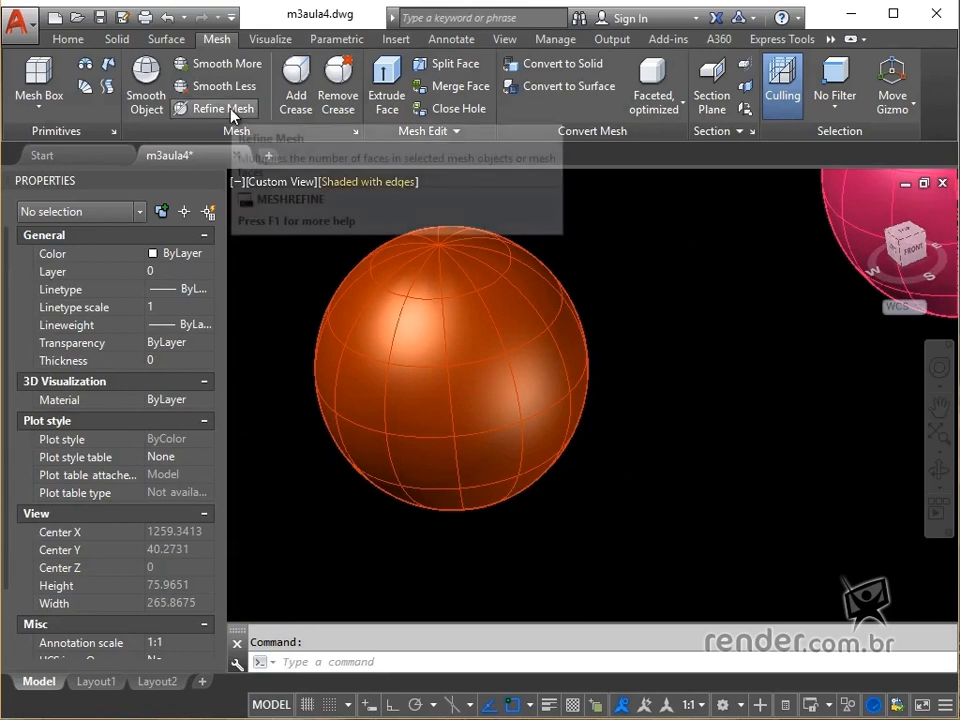
- Run Refine Mesh and pick one face of the orange sphere
left_click(223, 108)
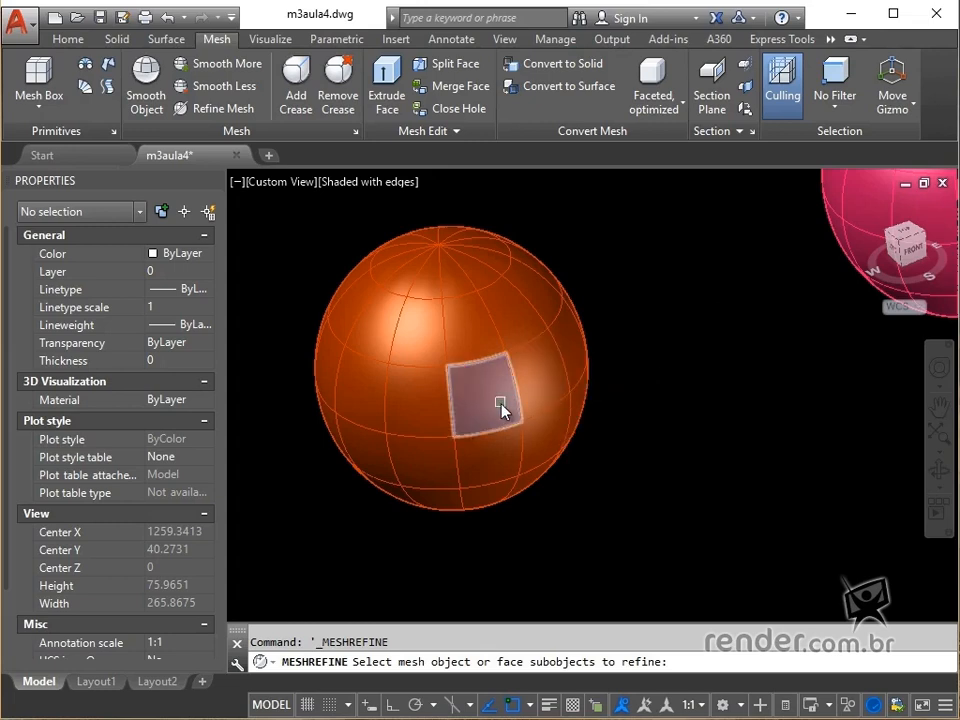
left_click(500, 410)
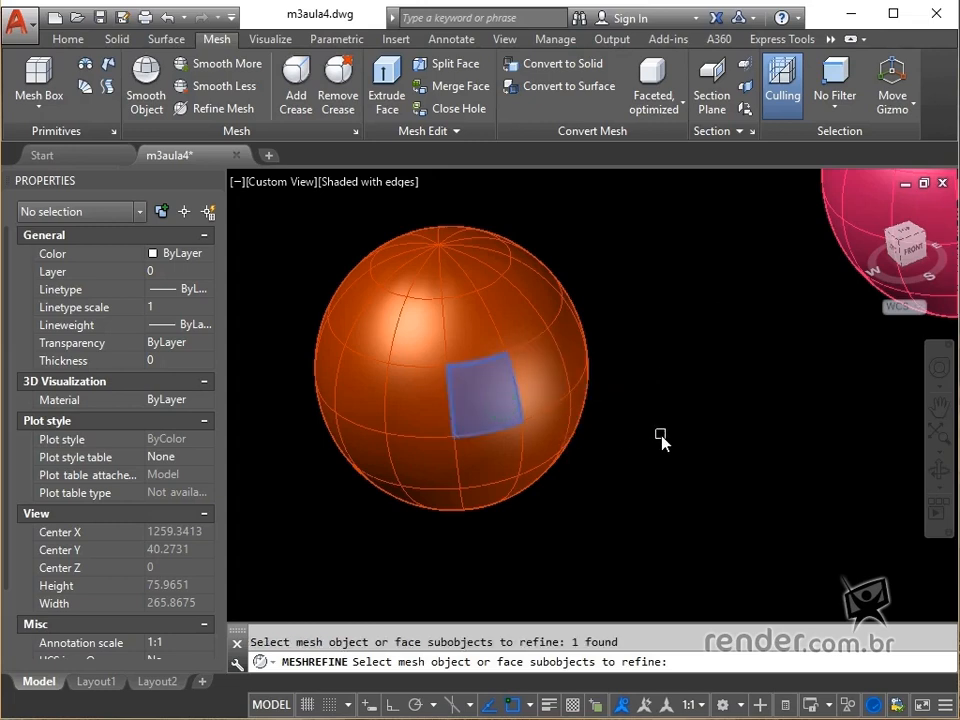